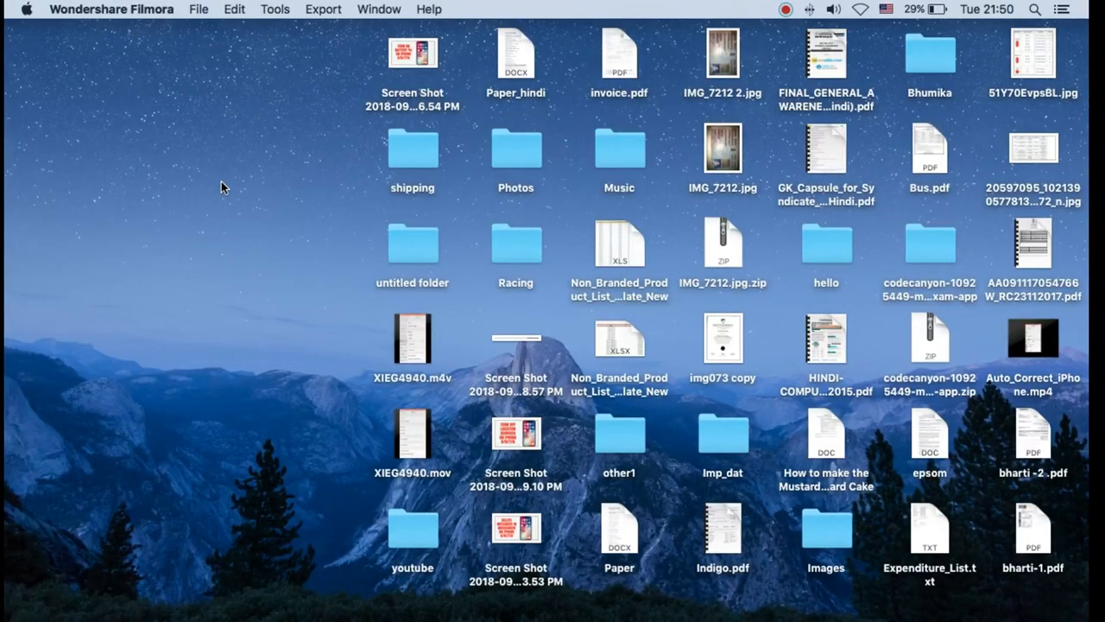
mouse_move(200, 177)
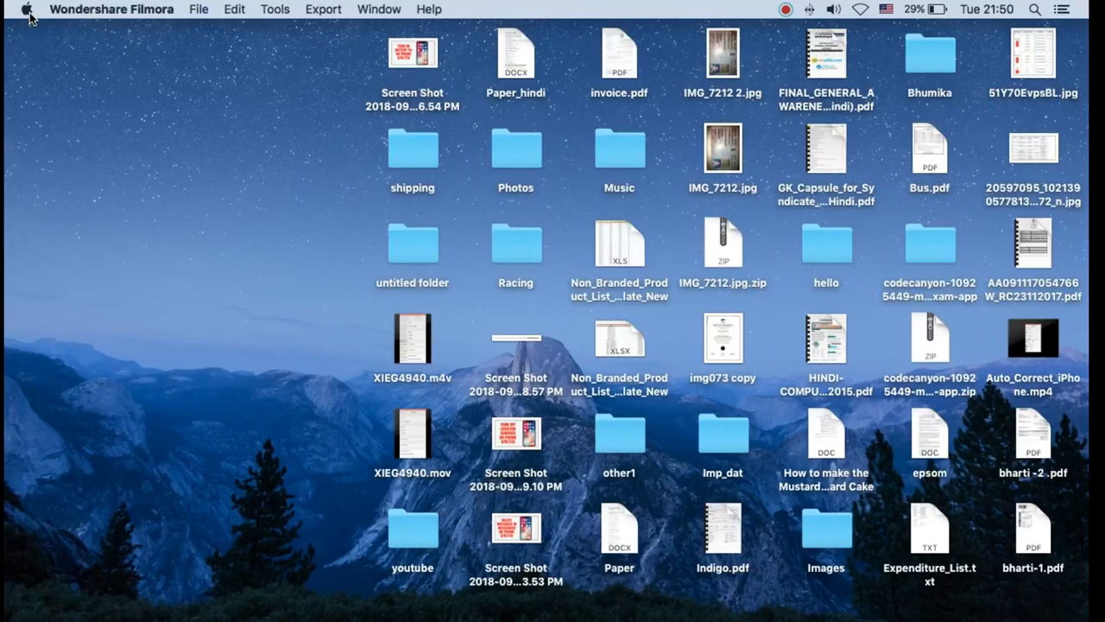
Open the Apple menu to reach About This Mac, System Preferences and Shut Down
click(28, 9)
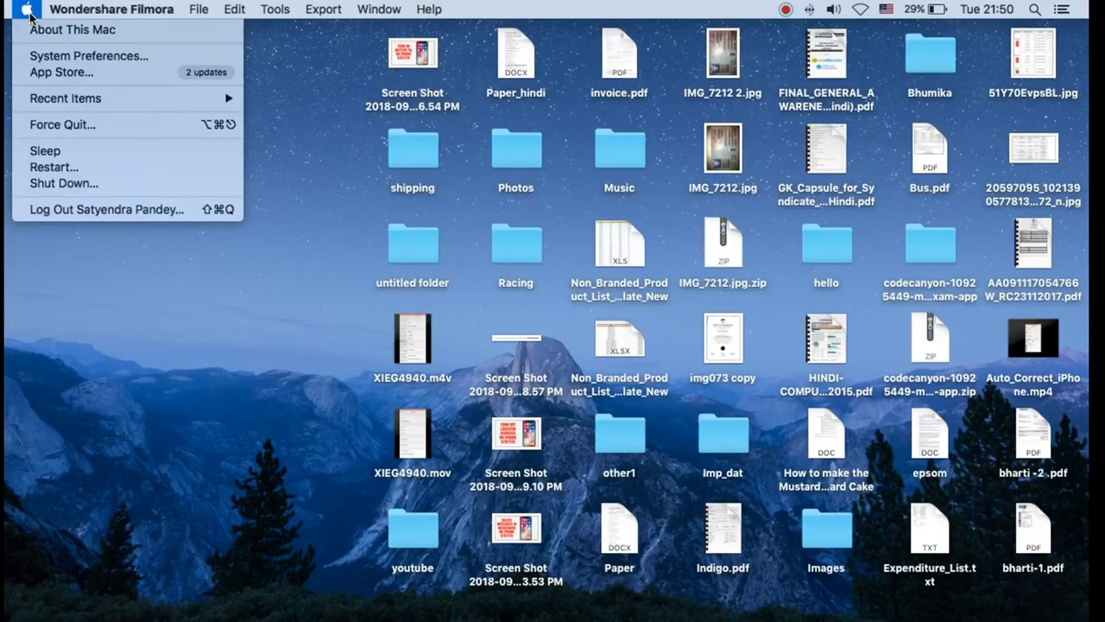
mouse_move(86, 55)
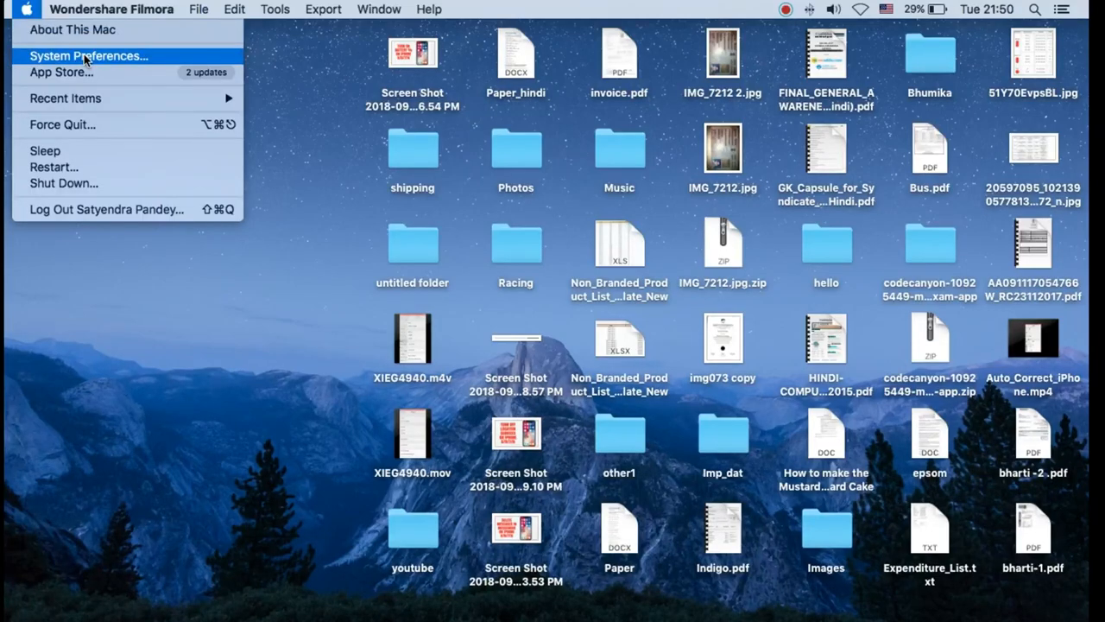
Launch System Preferences from the Apple menu and select the iCloud pane icon
click(88, 55)
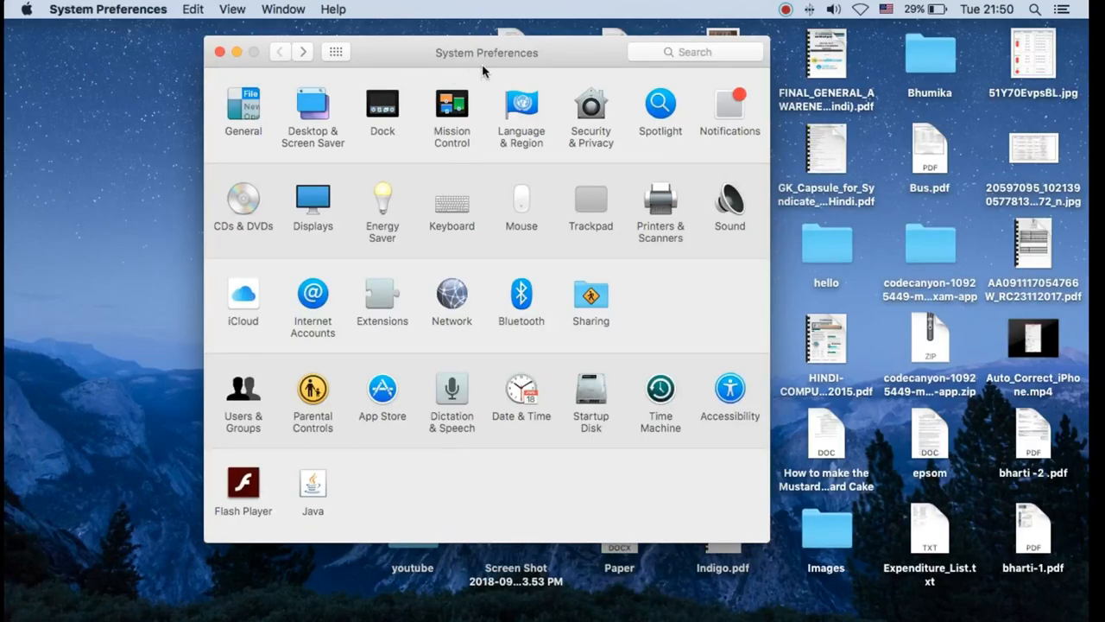
mouse_move(460, 65)
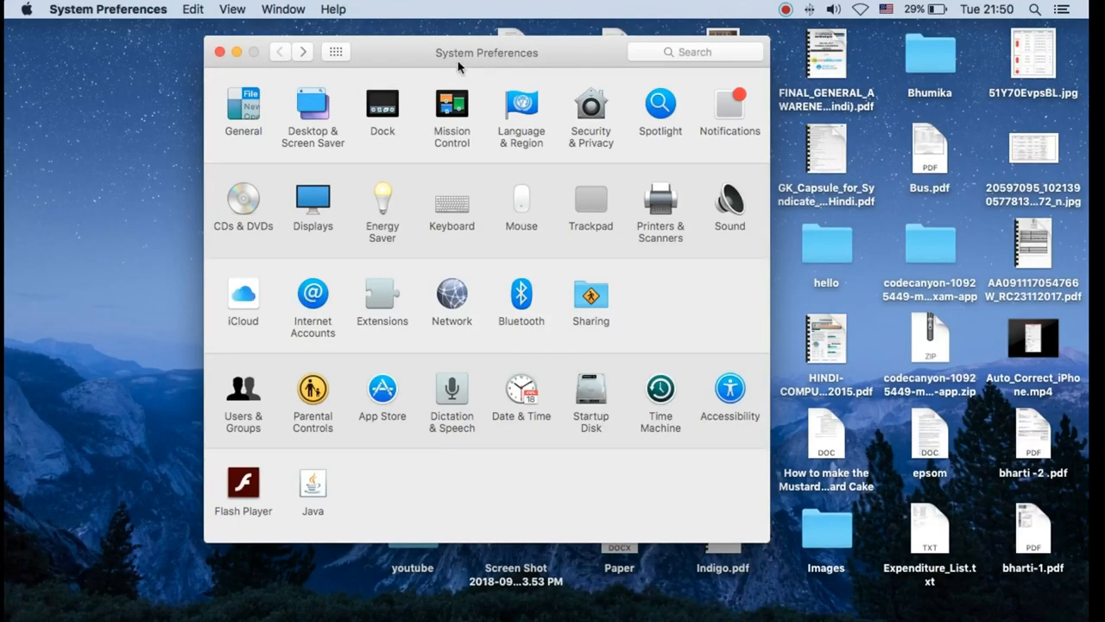
mouse_move(264, 303)
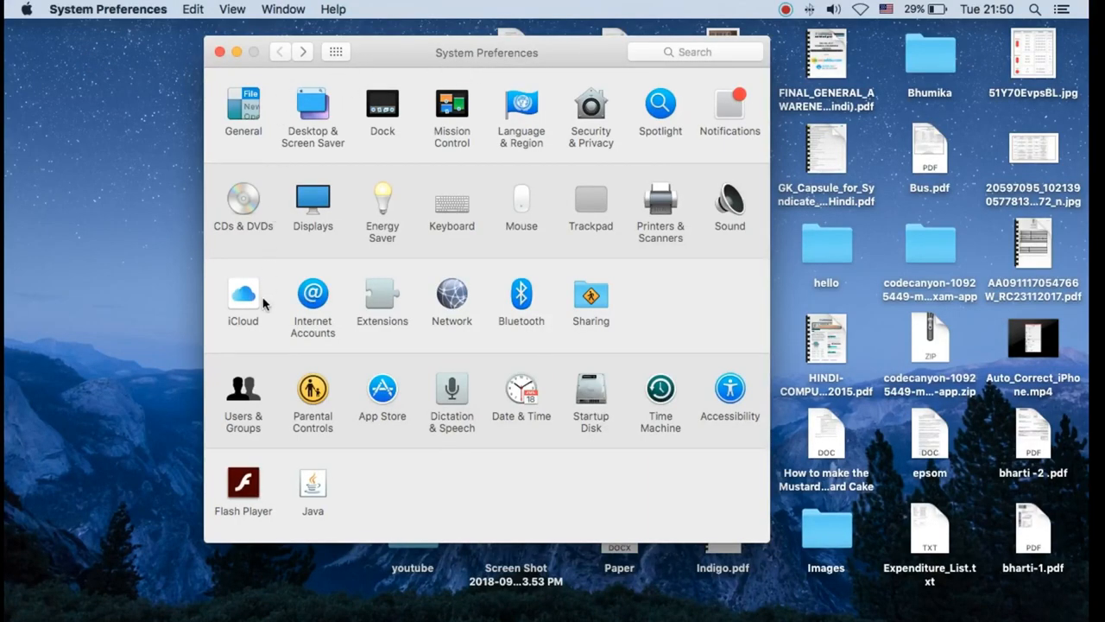
click(243, 294)
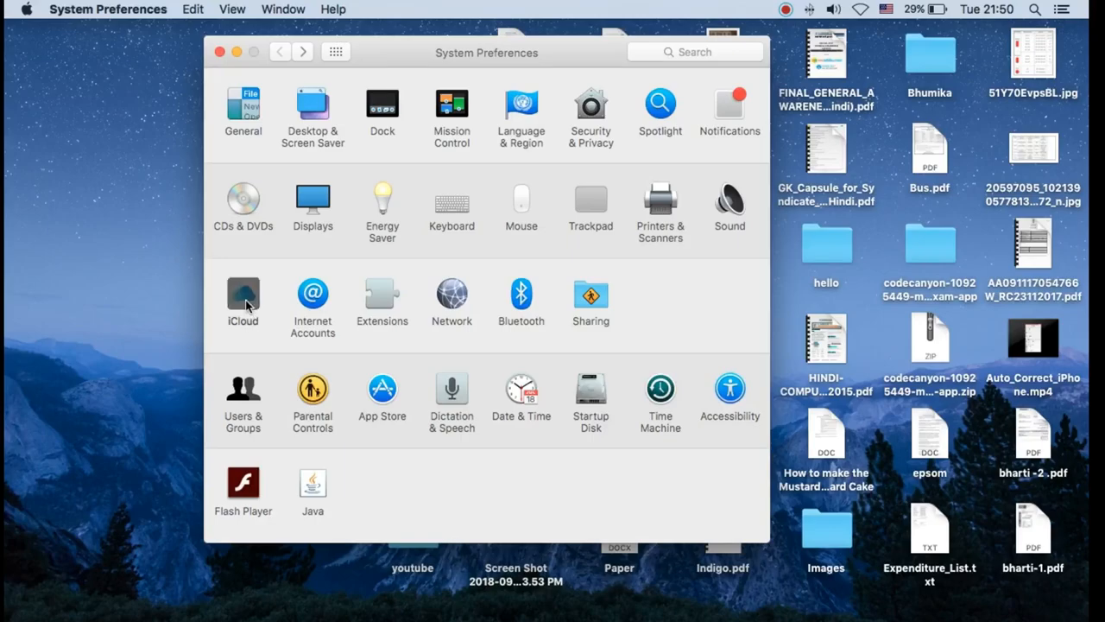
Open the iCloud pane and leave the Photos checkbox unchecked
click(242, 296)
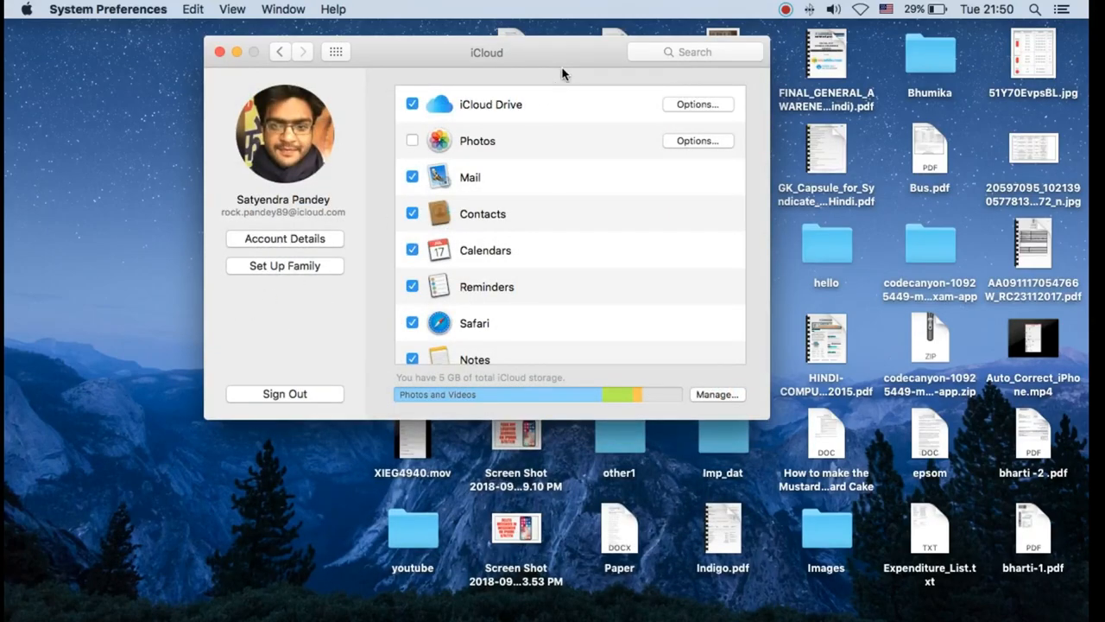
mouse_move(548, 127)
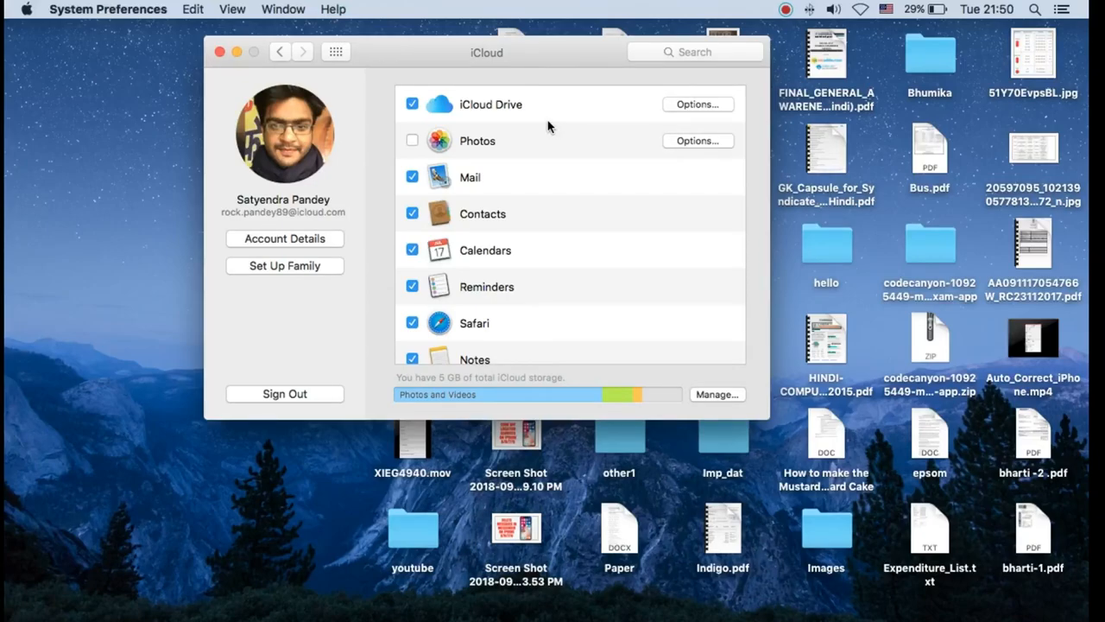
mouse_move(560, 178)
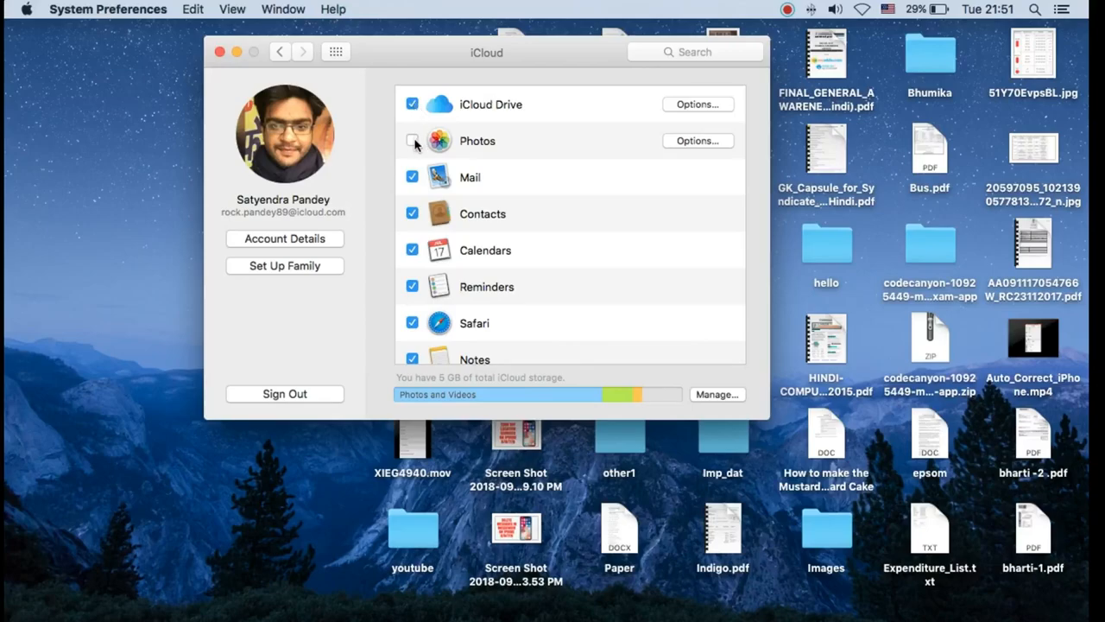
click(412, 139)
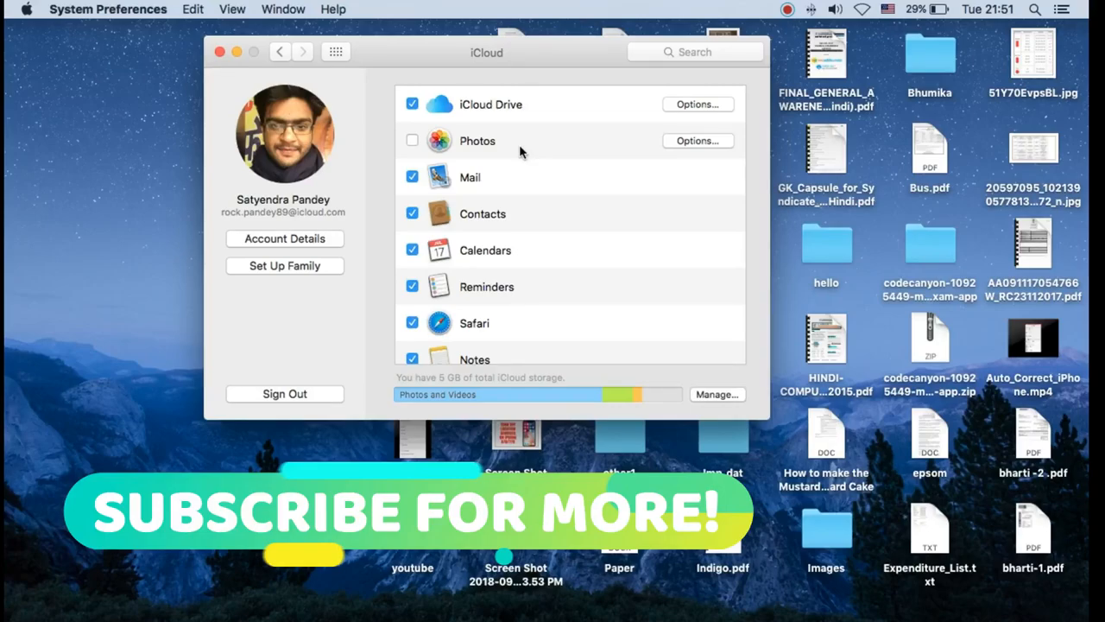
scroll(down, 3)
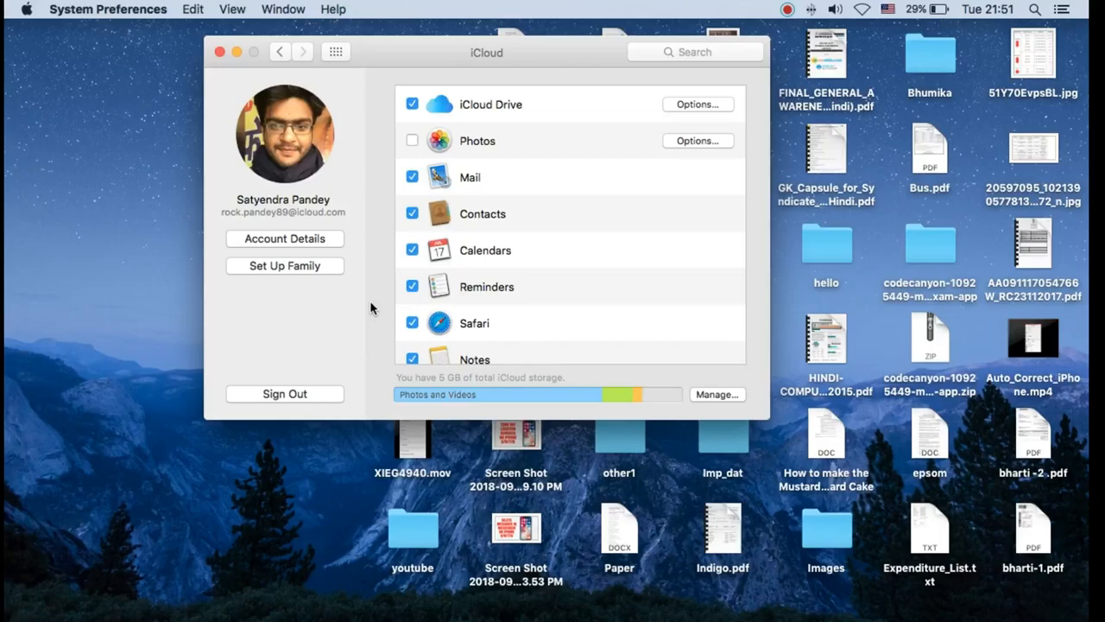
scroll(down, 3)
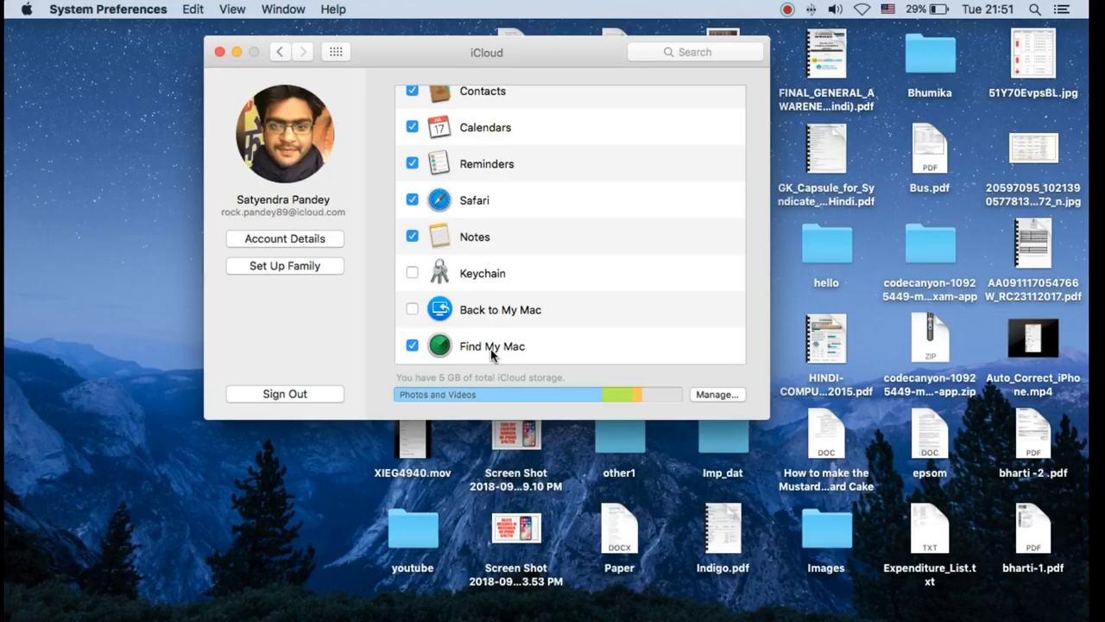
mouse_move(535, 348)
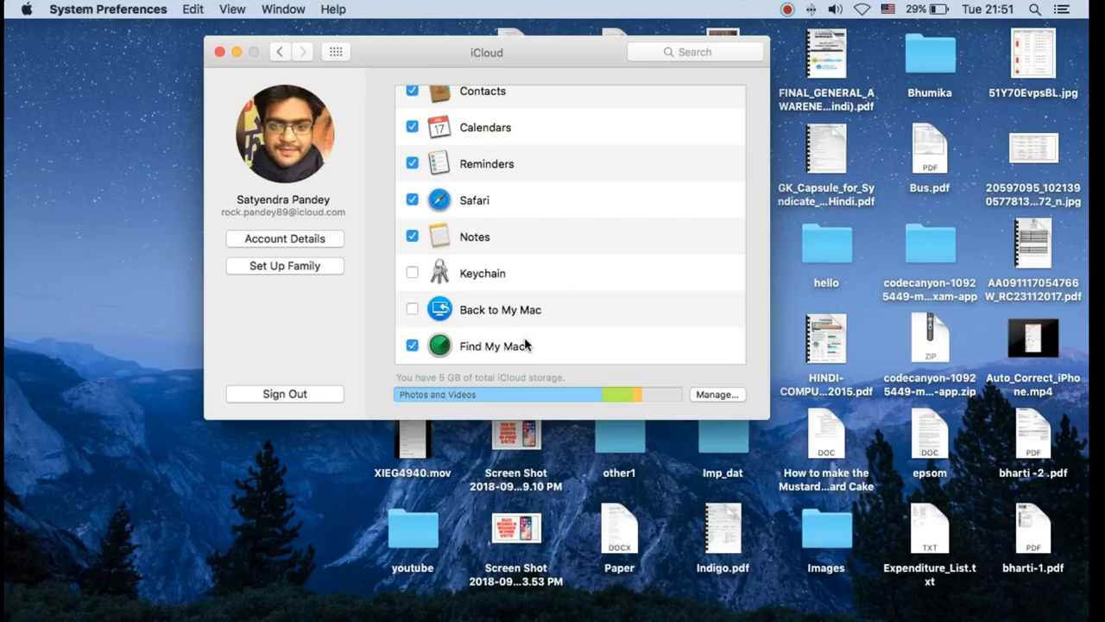
mouse_move(590, 229)
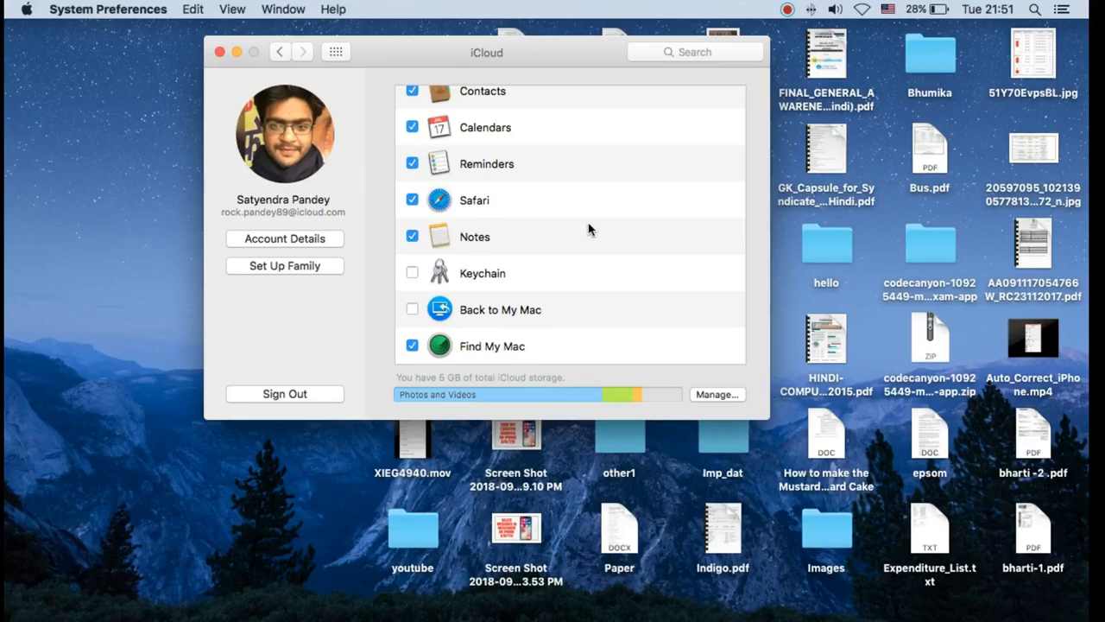
Scroll the iCloud services list to the top, showing iCloud Drive and Photos
scroll(up, 3)
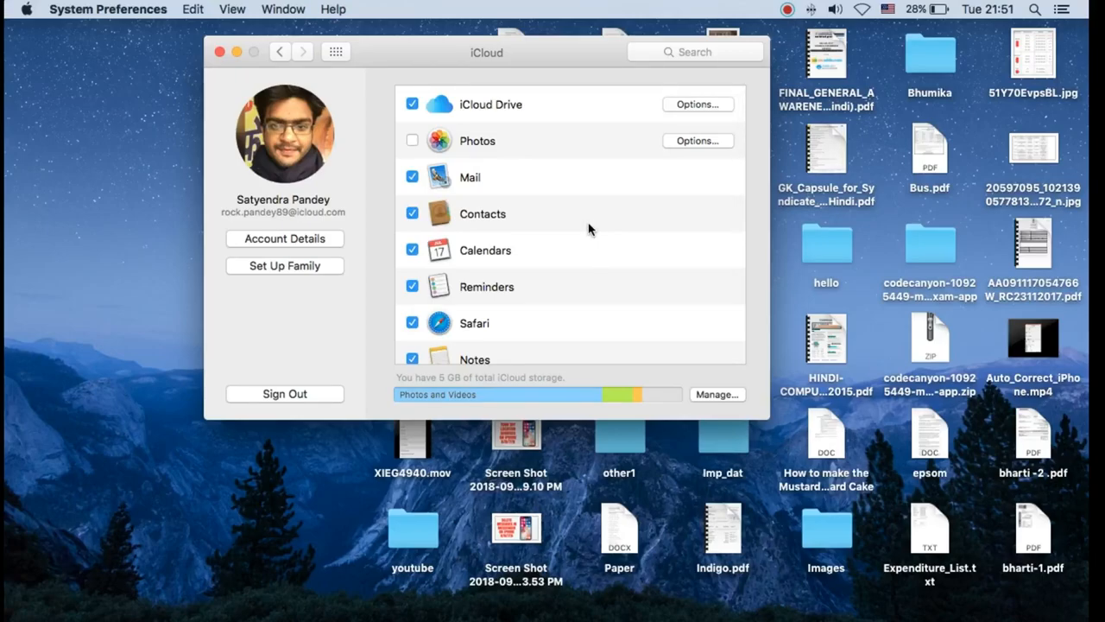
mouse_move(555, 166)
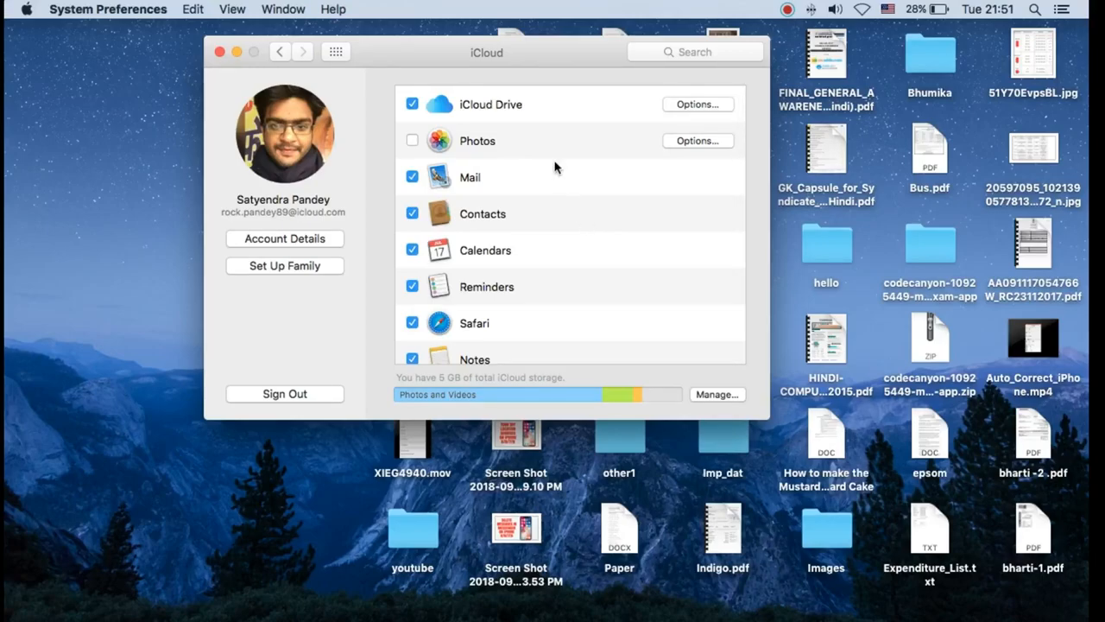
mouse_move(537, 161)
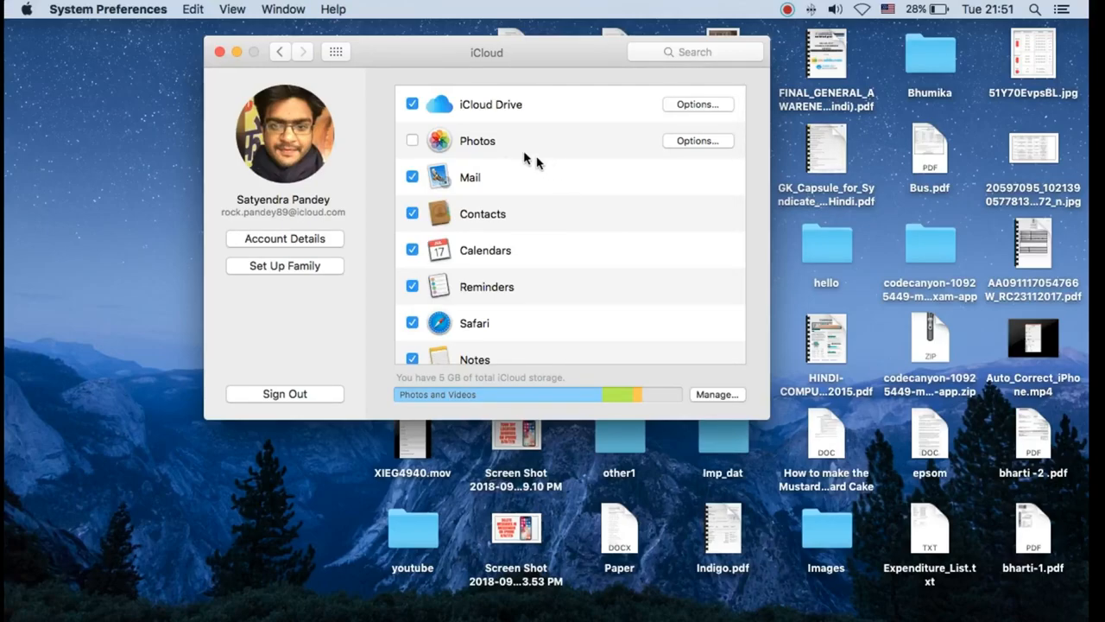
mouse_move(553, 182)
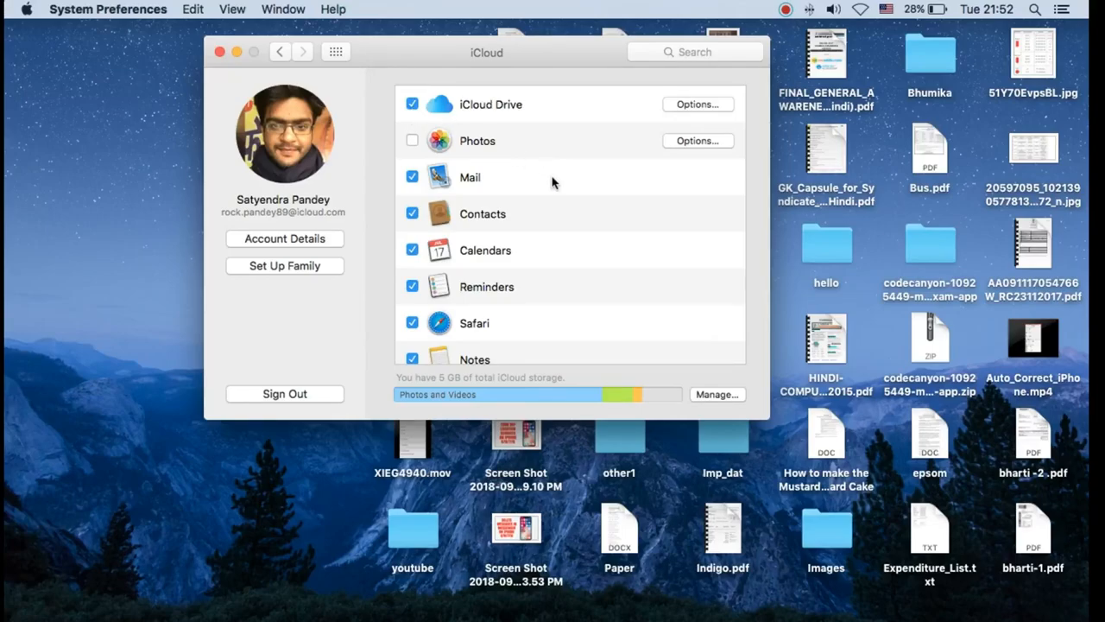